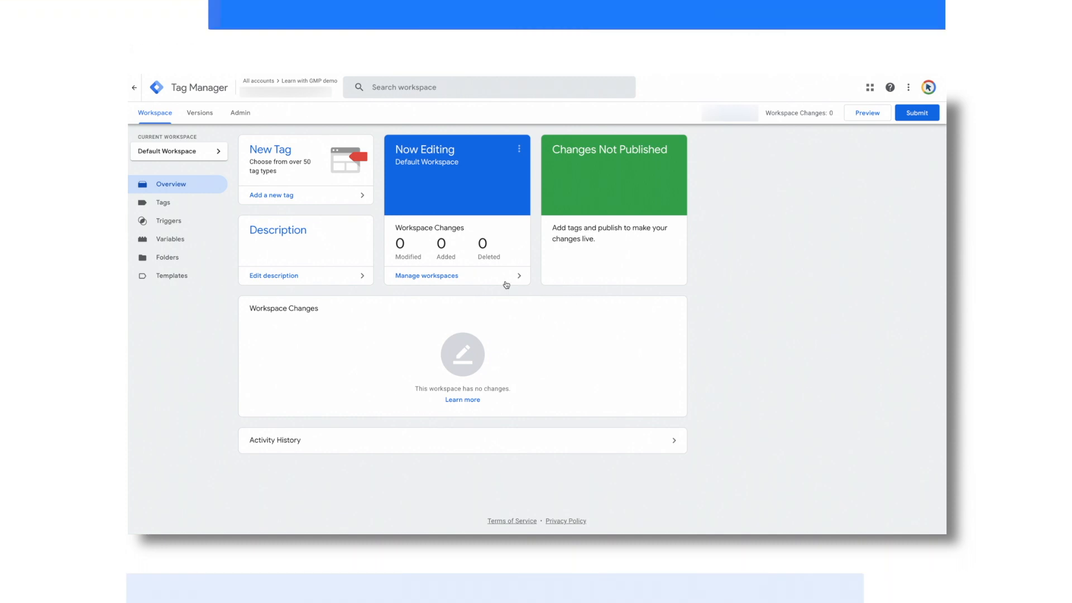
mouse_move(361, 256)
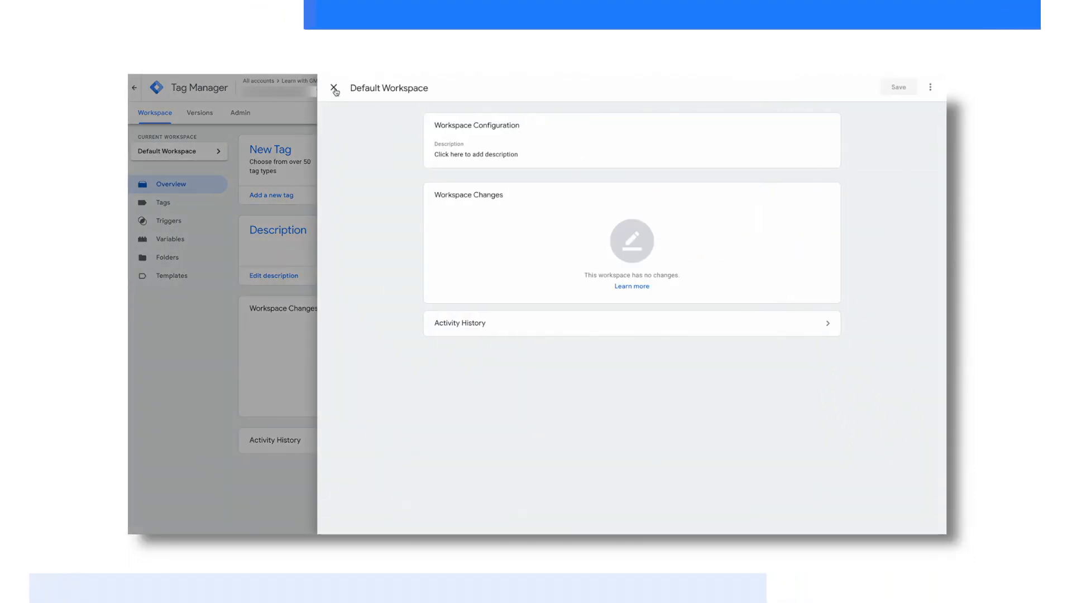
Close the Default Workspace details and view Version 1 – Empty Container in Versions
click(334, 87)
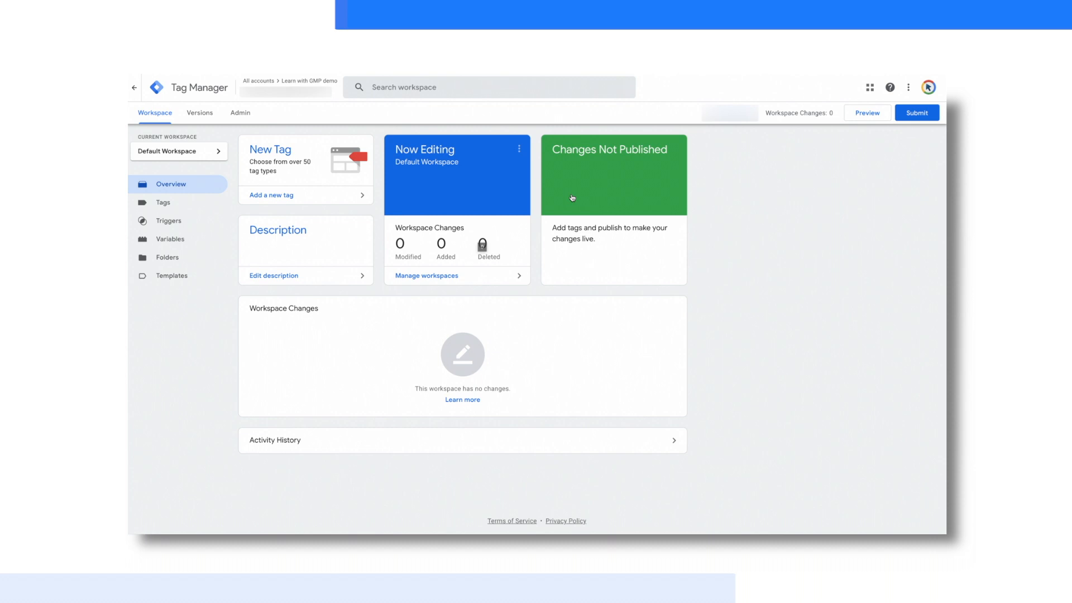
click(199, 113)
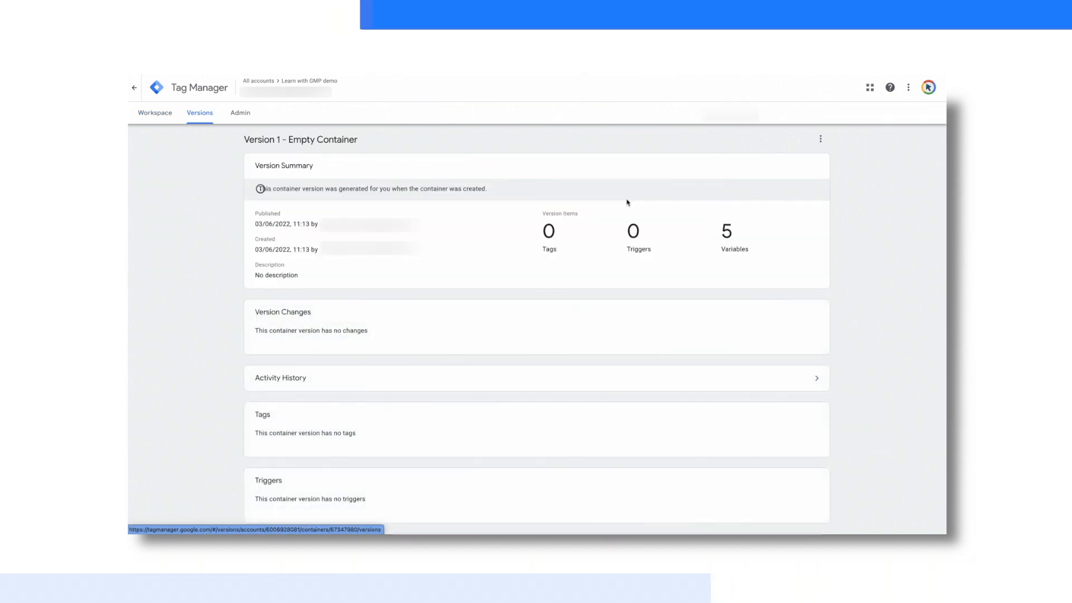
mouse_move(487, 155)
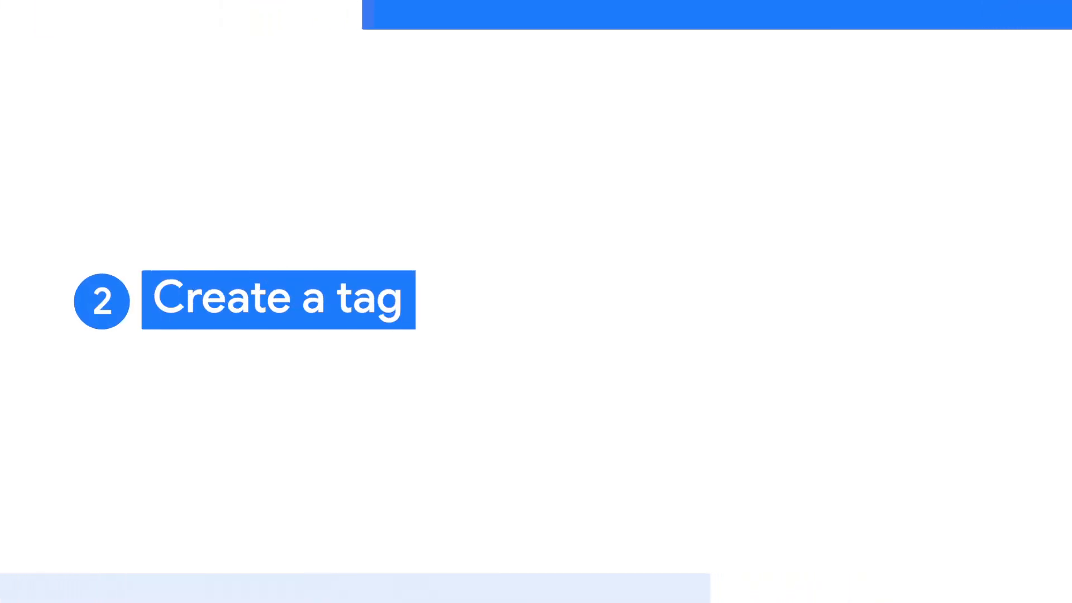
Check the empty Tags and Triggers lists and the five Variables, then return to Overview
click(164, 202)
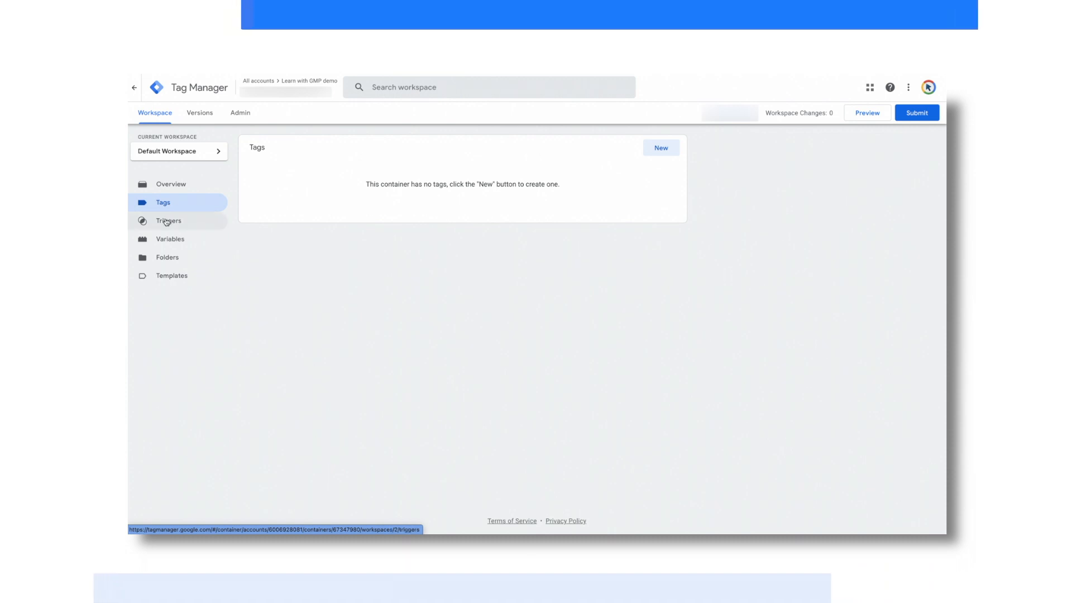
click(168, 221)
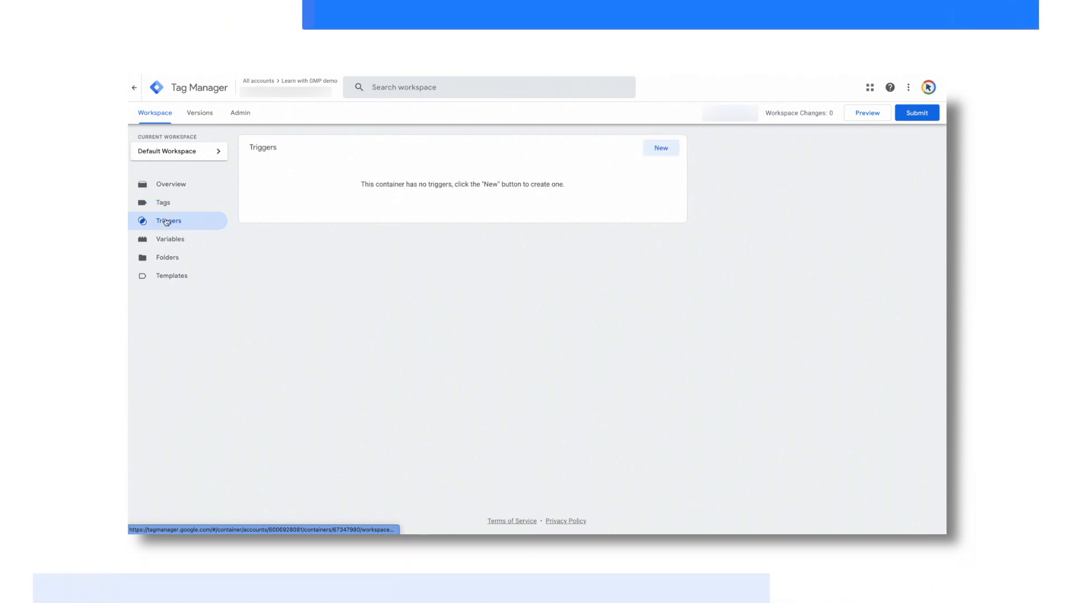
click(170, 239)
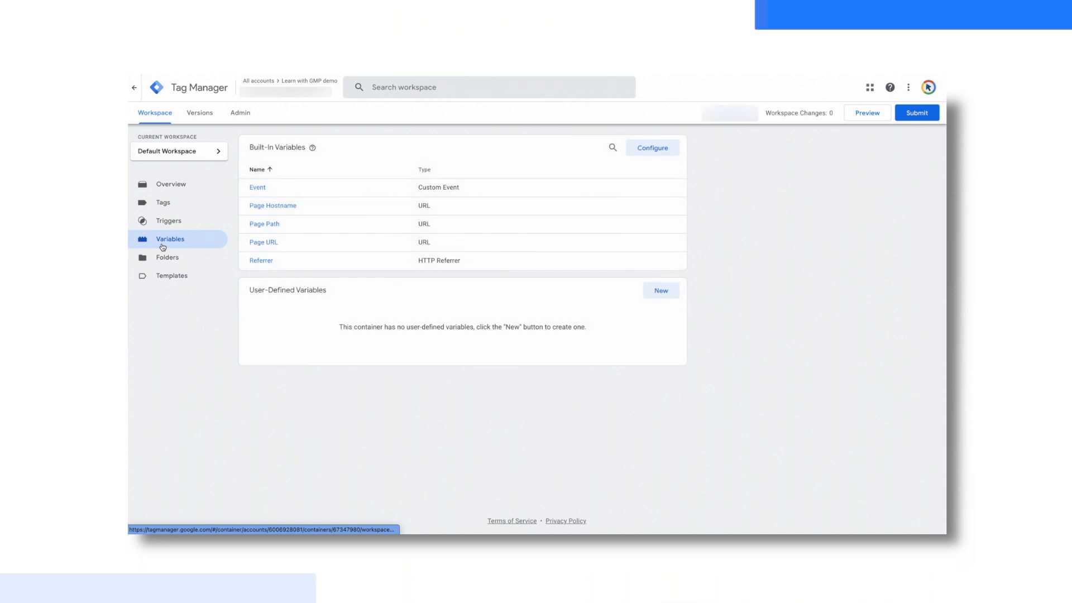
click(171, 183)
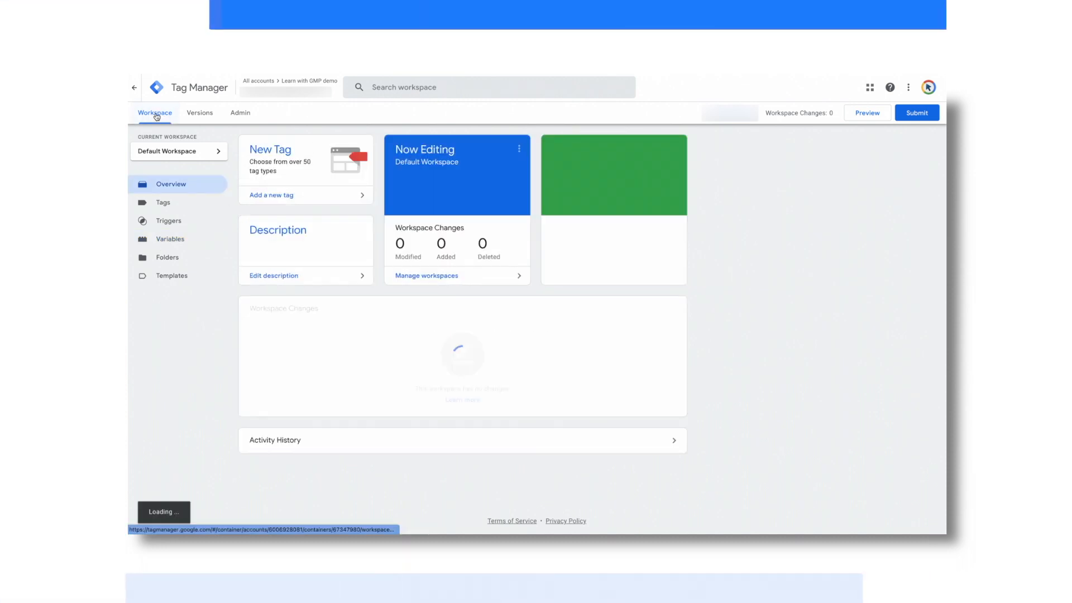
Create and save a tag named 'GA4' of type GA4 Configuration, triggered on All Pages
click(271, 195)
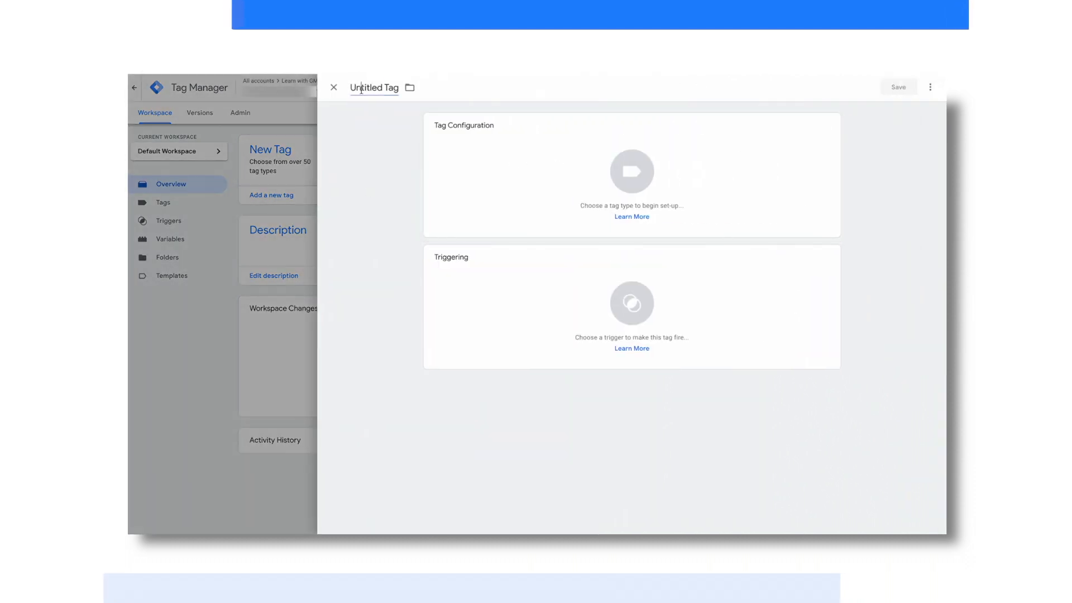
text(GA4)
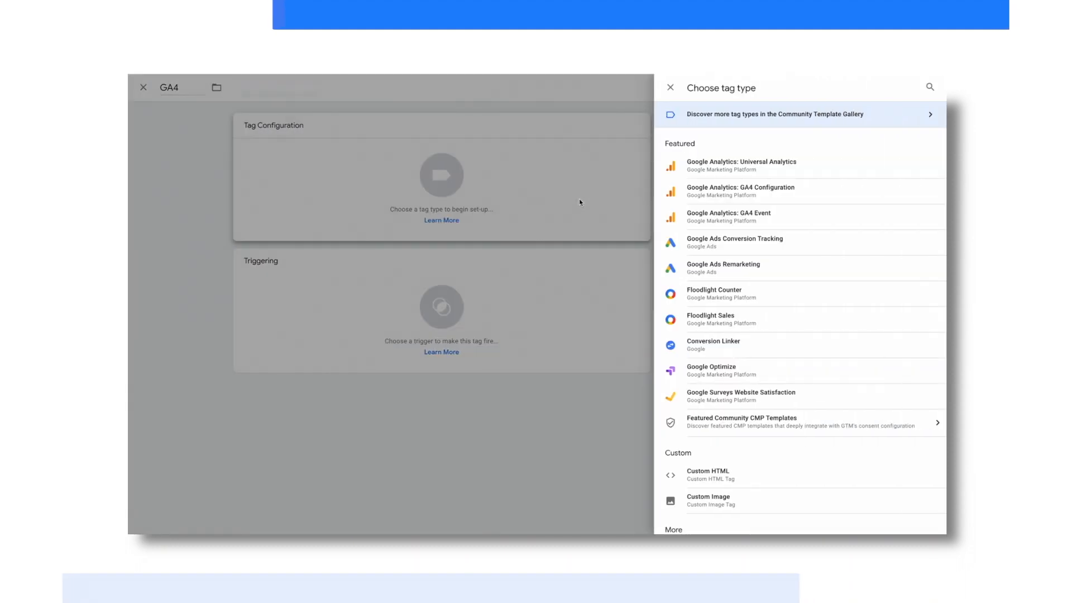
mouse_move(740, 195)
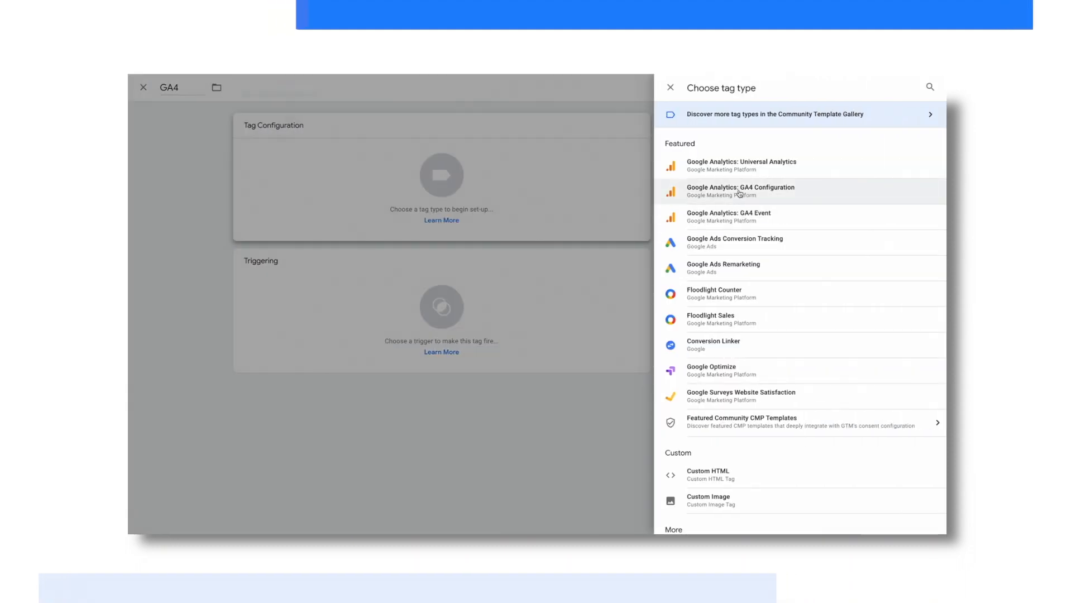
click(740, 191)
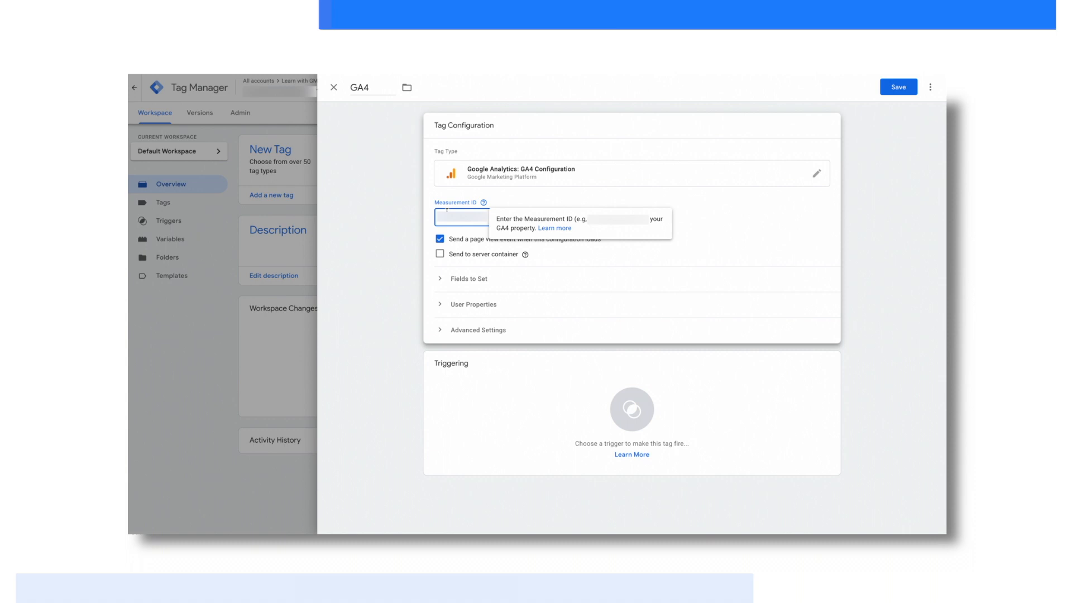
click(632, 410)
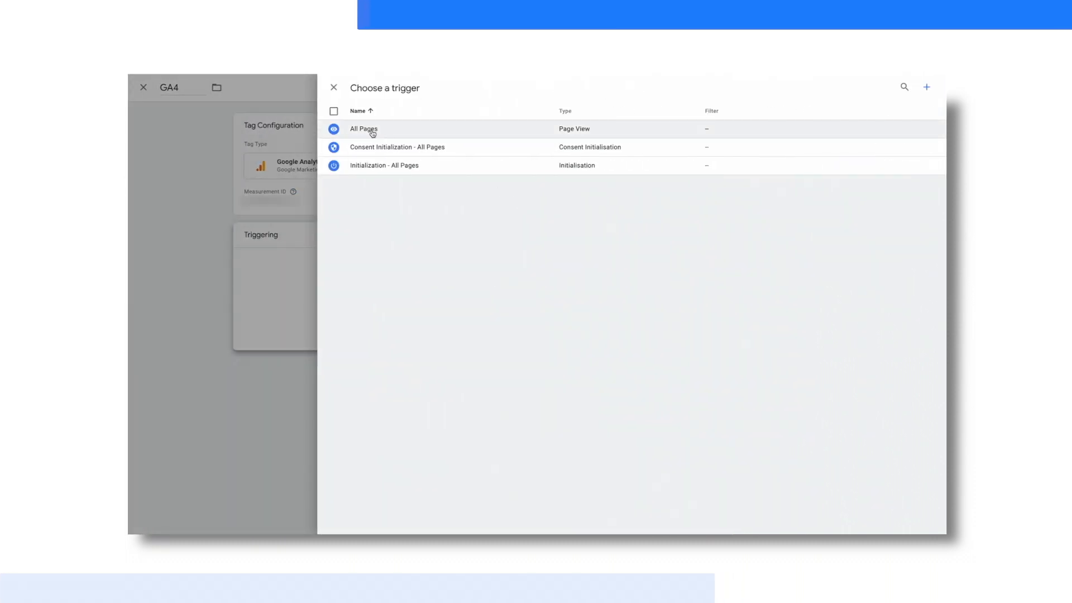
click(363, 128)
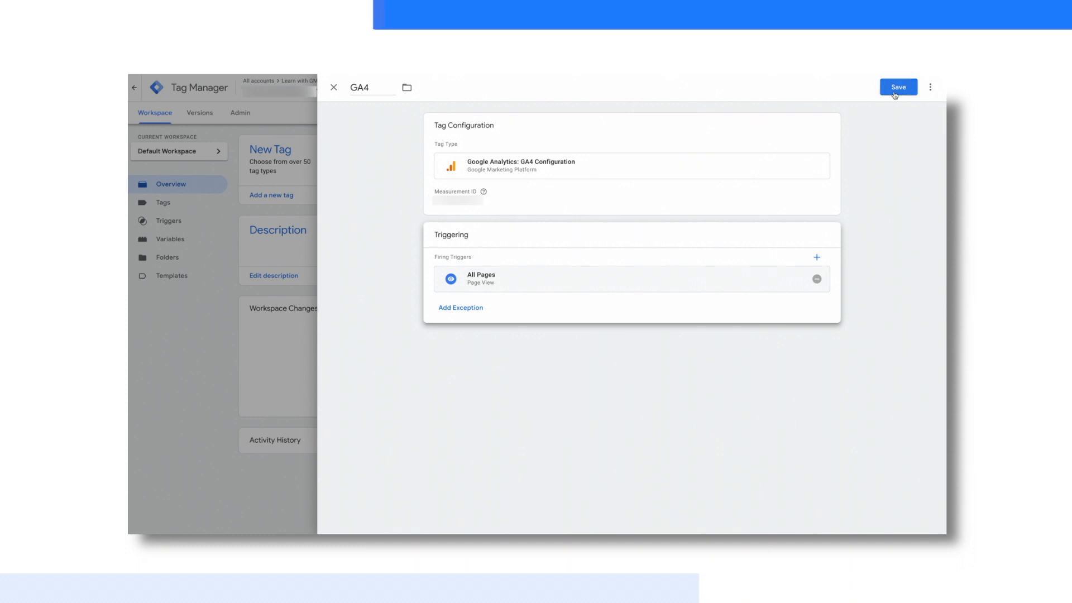
click(898, 87)
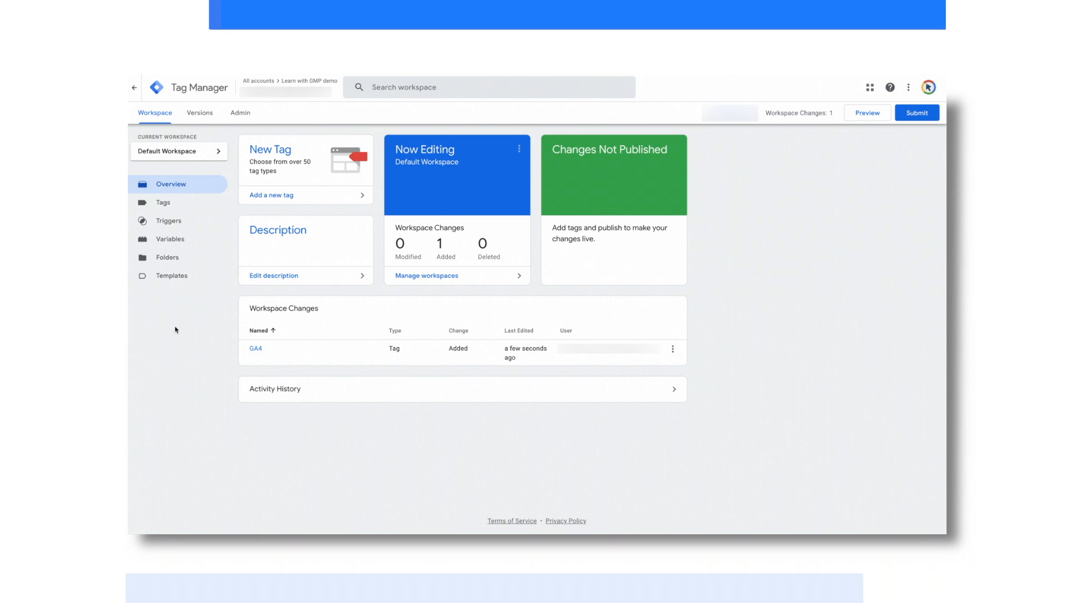
mouse_move(170, 275)
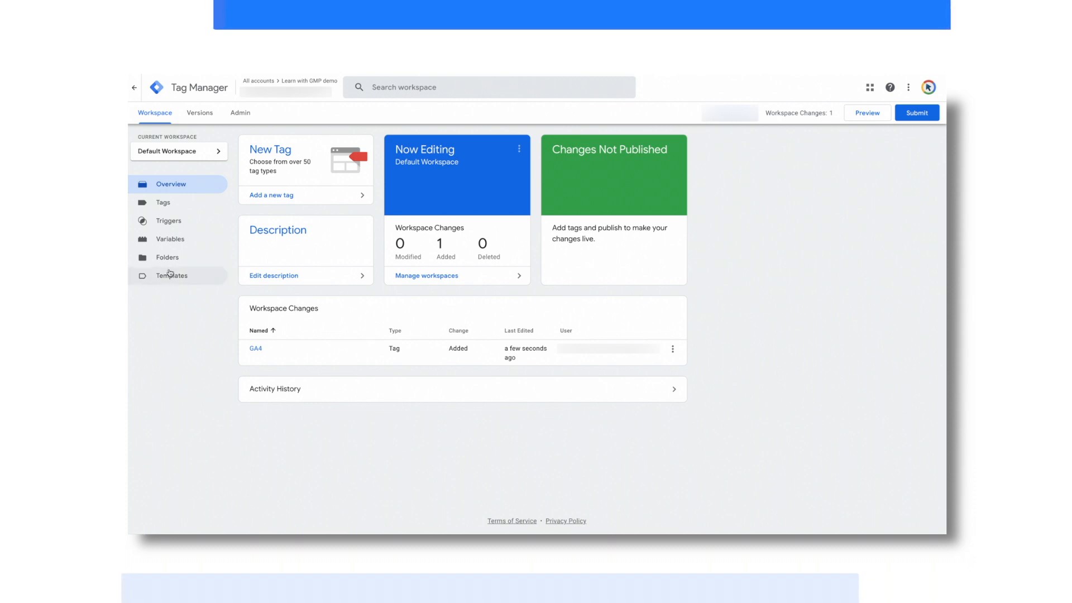
Create a new folder named 'Google Analytics tag' on the Folders page
click(167, 257)
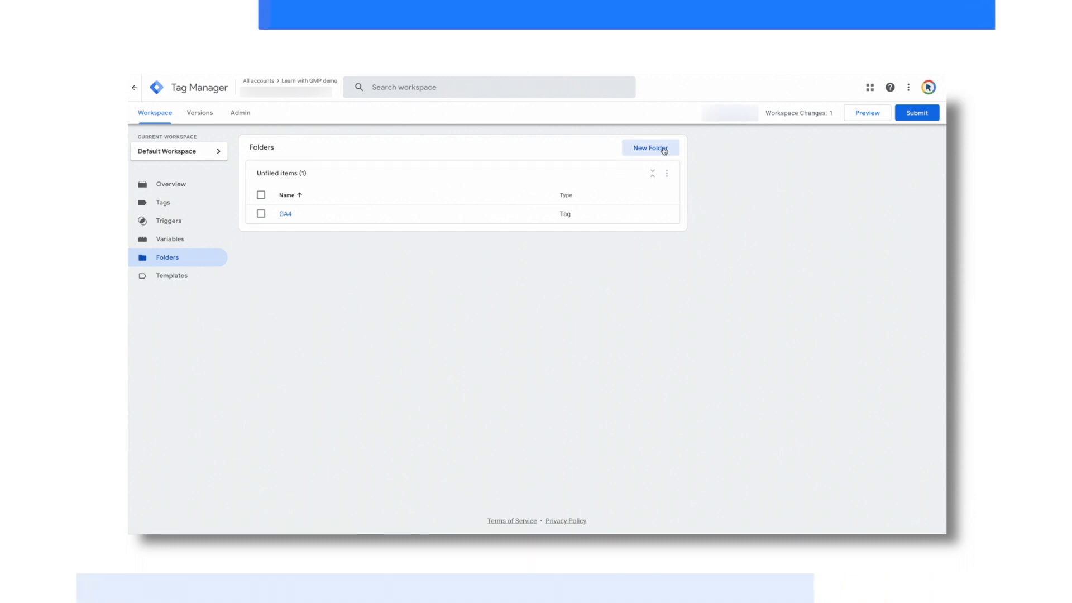
click(649, 148)
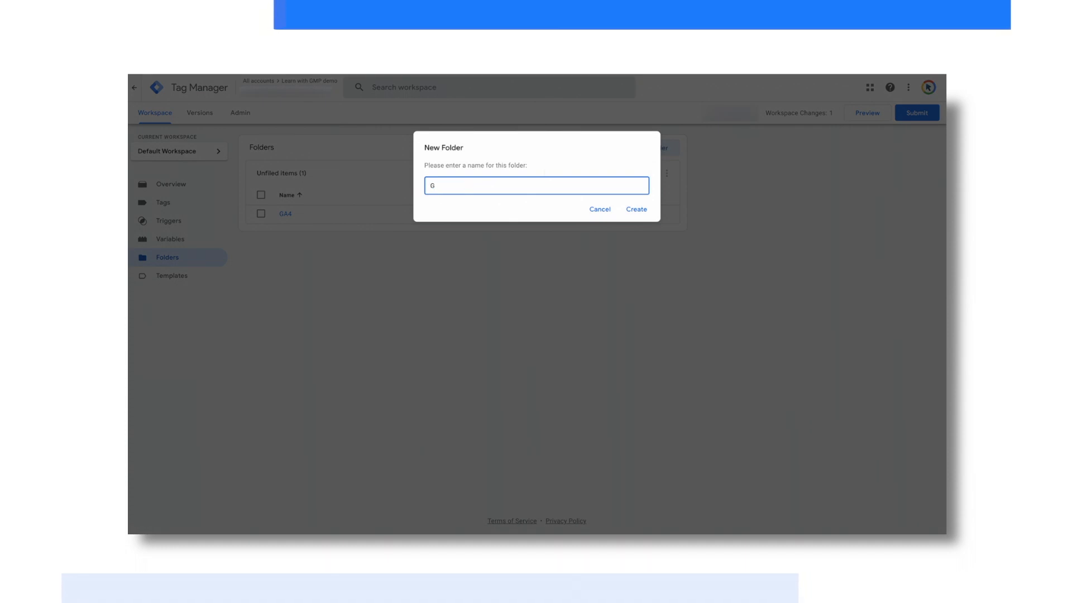
text(Google Analytics)
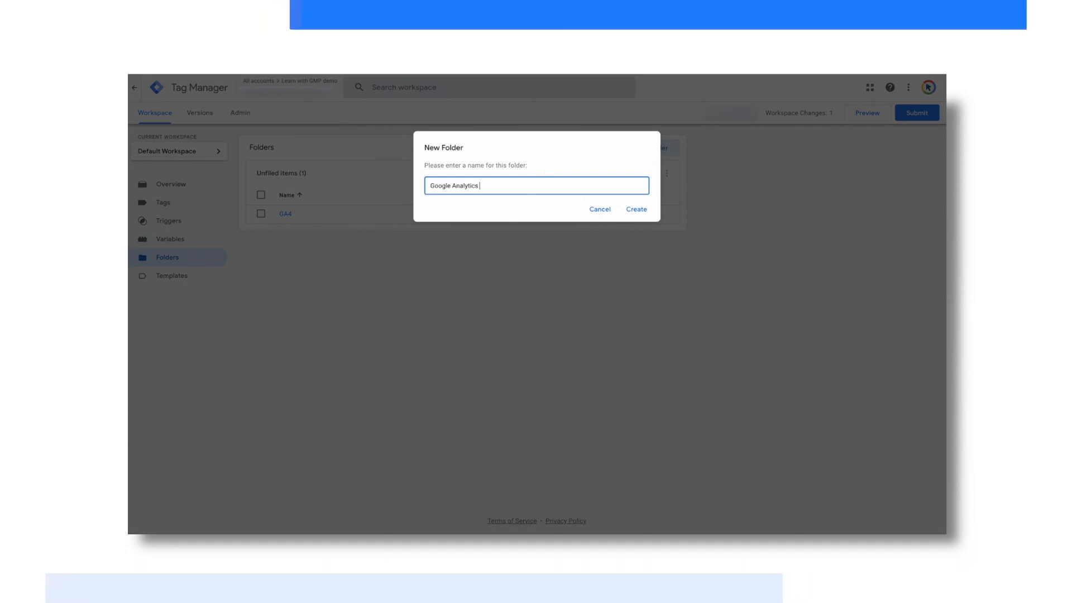
Move the GA4 tag into the 'Google Analytics tag' folder and reopen the tag
click(635, 210)
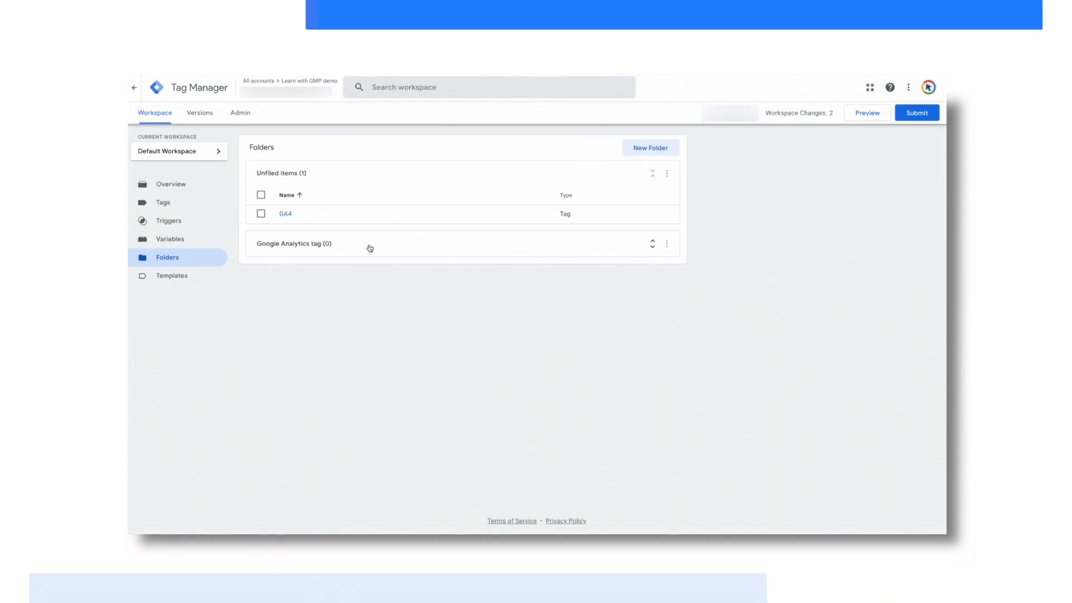
click(261, 195)
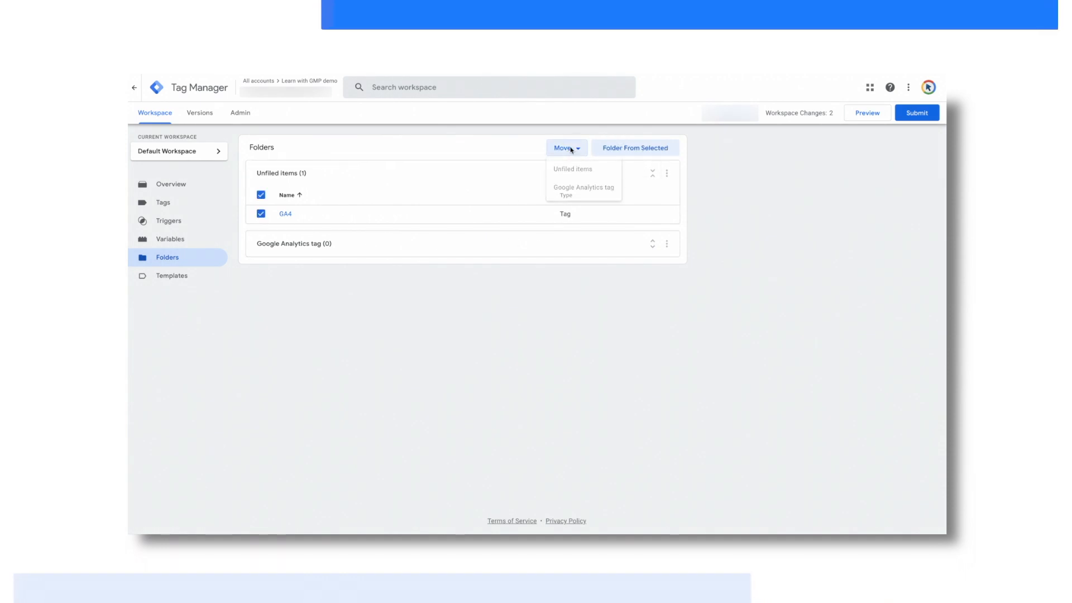
click(583, 188)
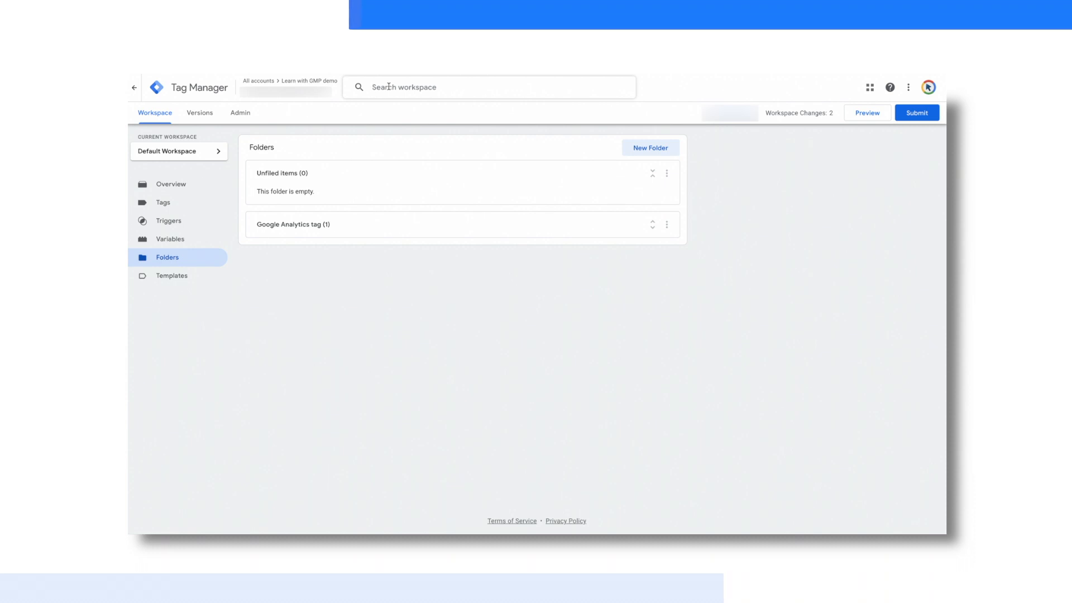
text(g)
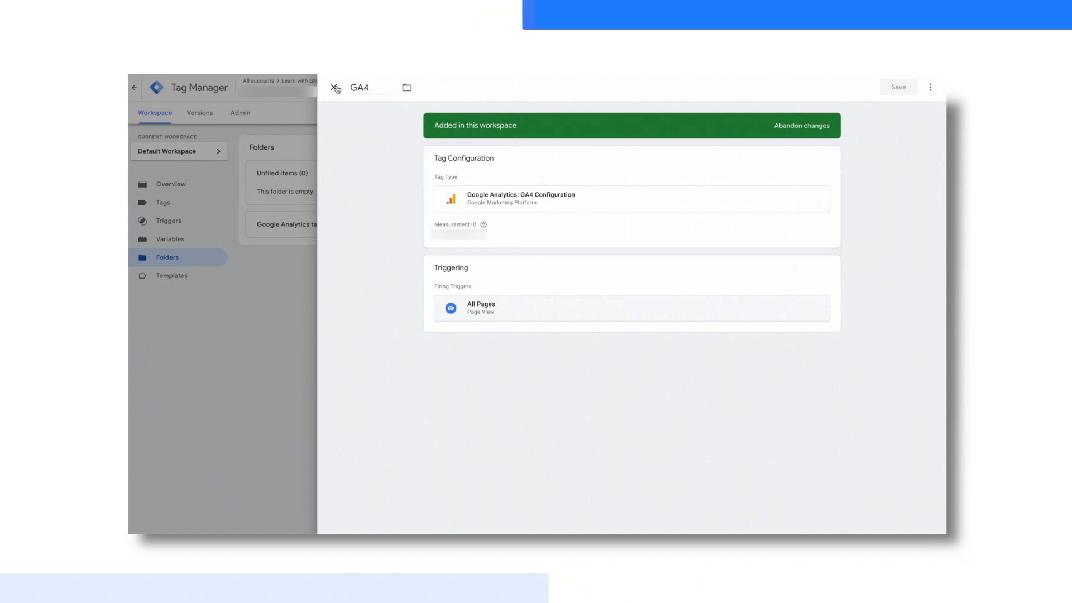
Close the GA4 tag and look over the workspace triggers and variables
click(335, 87)
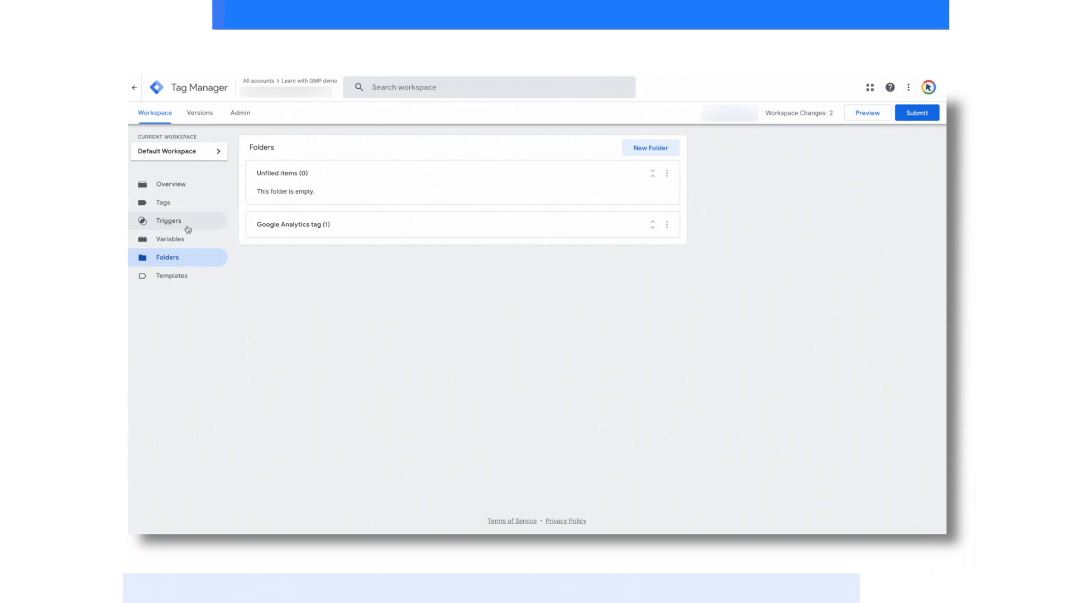
mouse_move(169, 221)
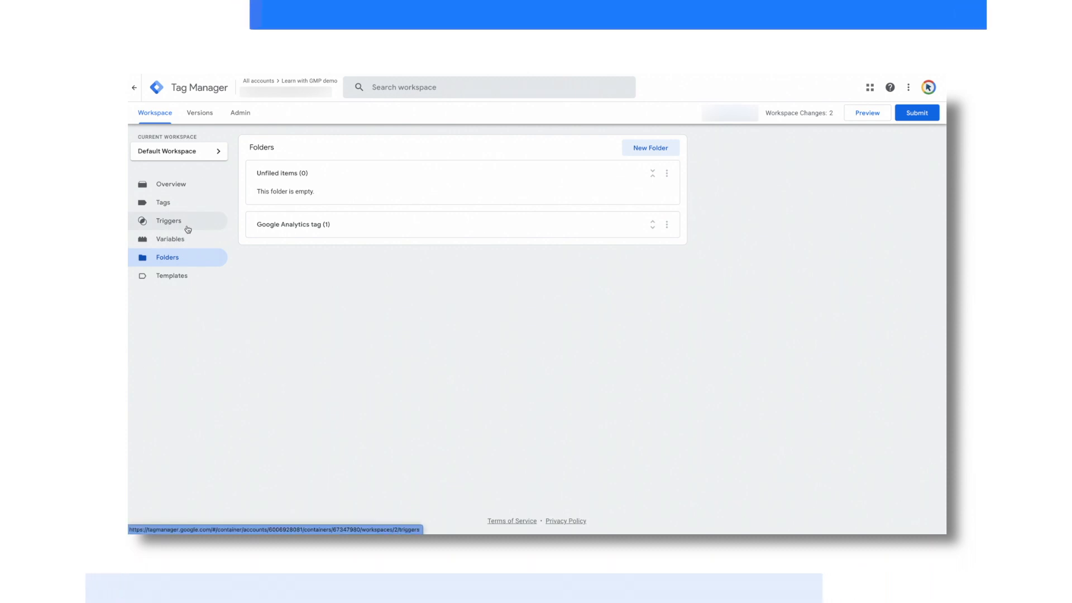
click(168, 220)
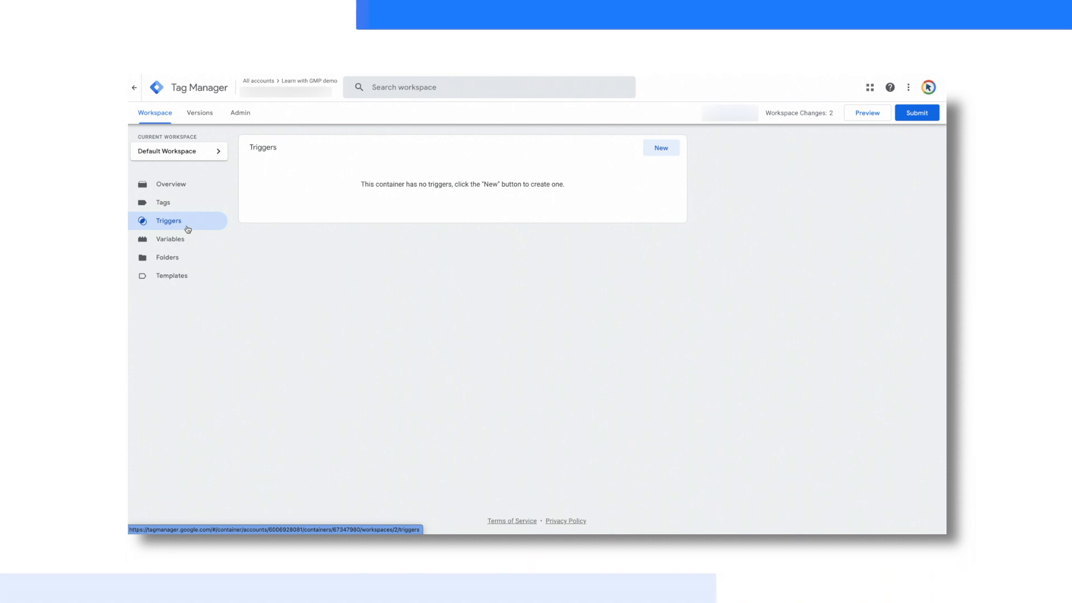
mouse_move(170, 240)
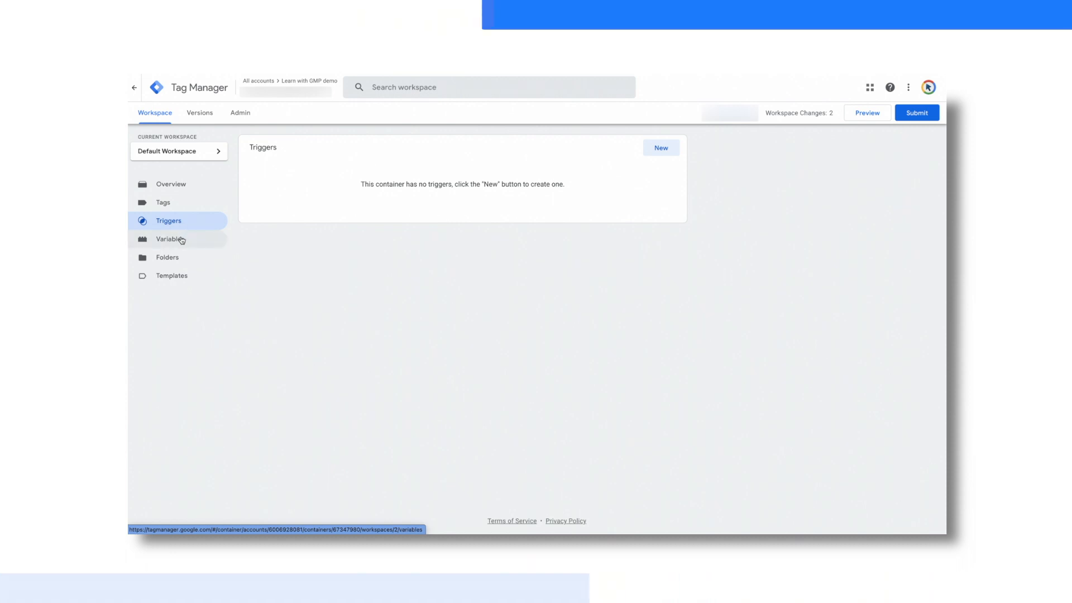
click(170, 238)
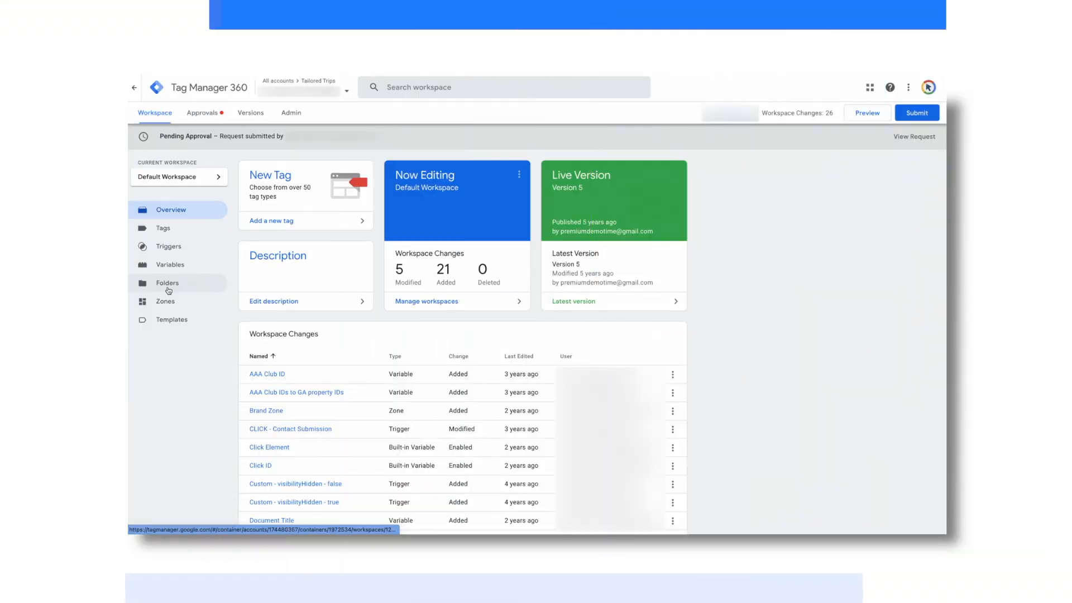
Open the Zones list to reach the Brand Zone configuration
click(164, 301)
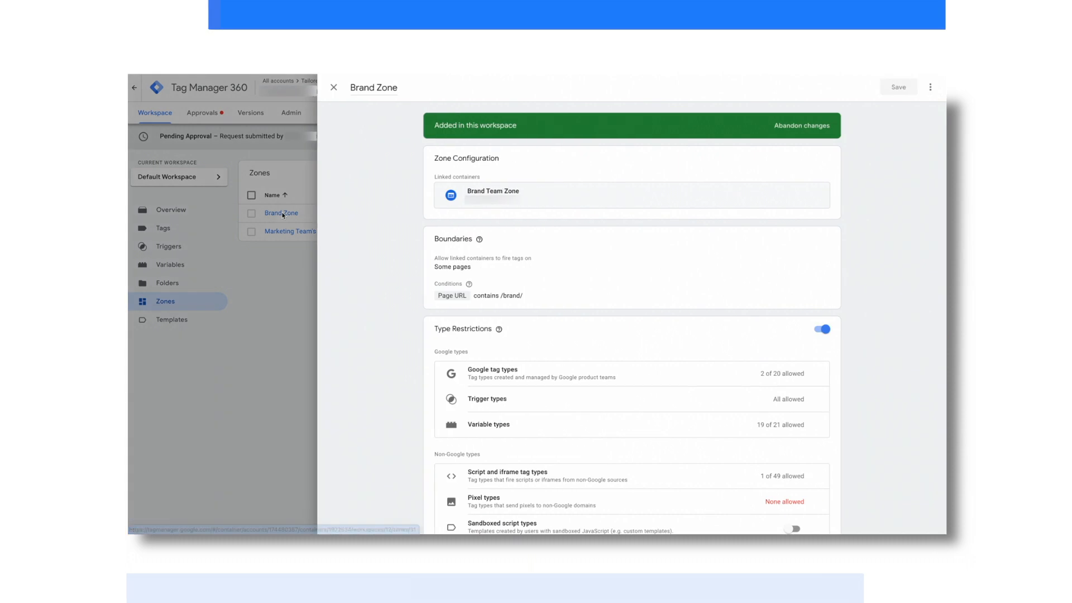
mouse_move(414, 226)
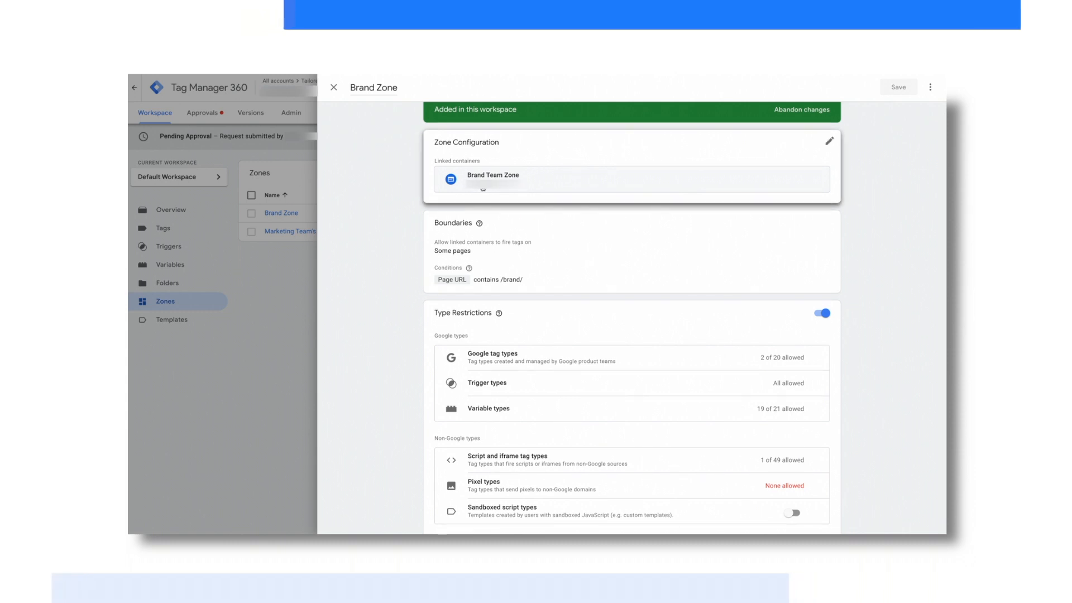
mouse_move(542, 368)
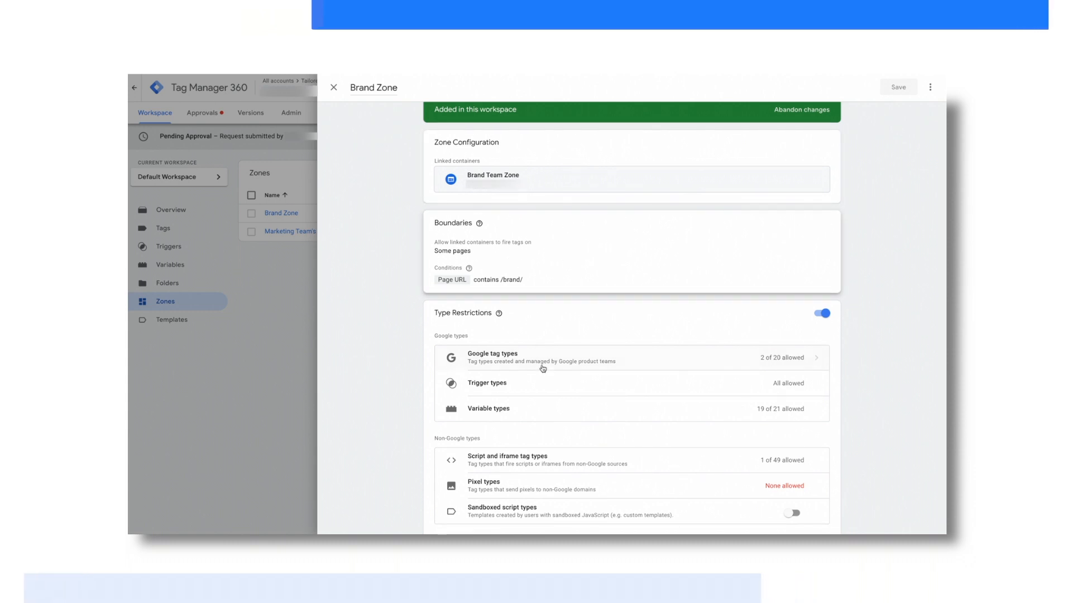
mouse_move(575, 289)
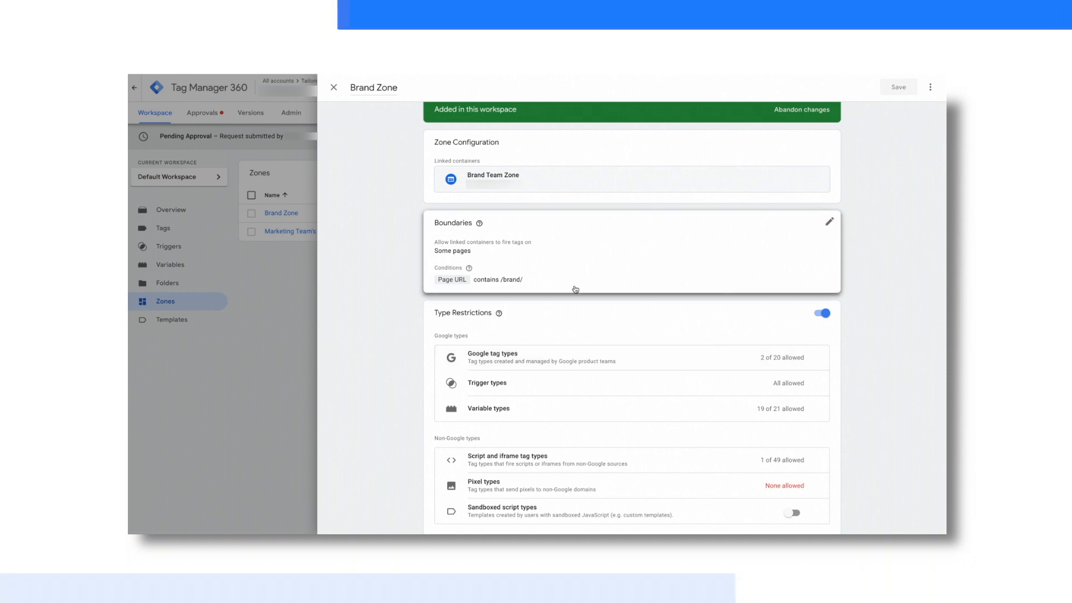
mouse_move(547, 269)
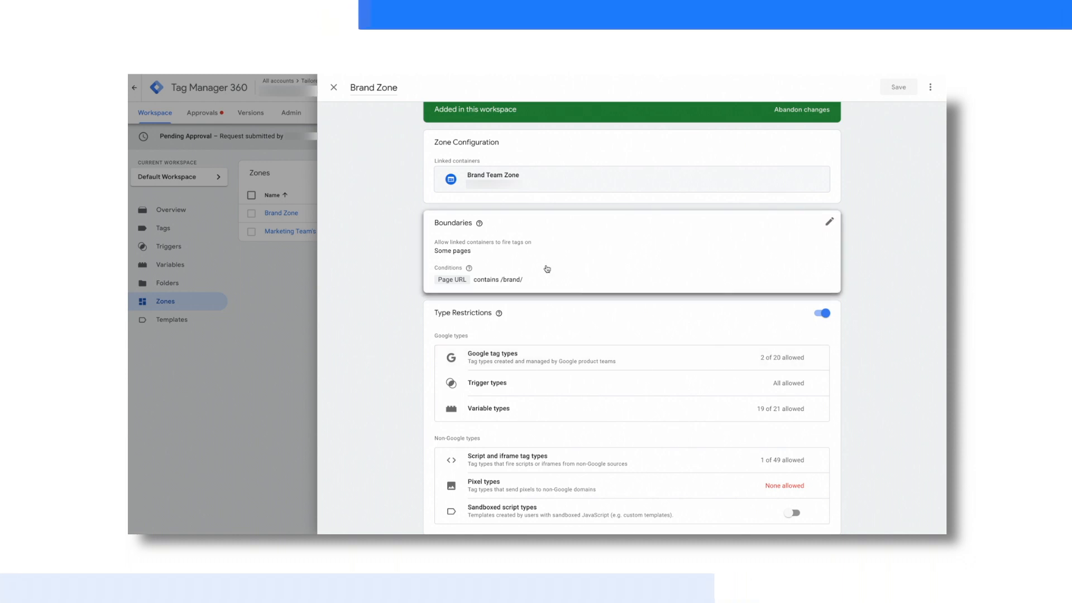
mouse_move(562, 427)
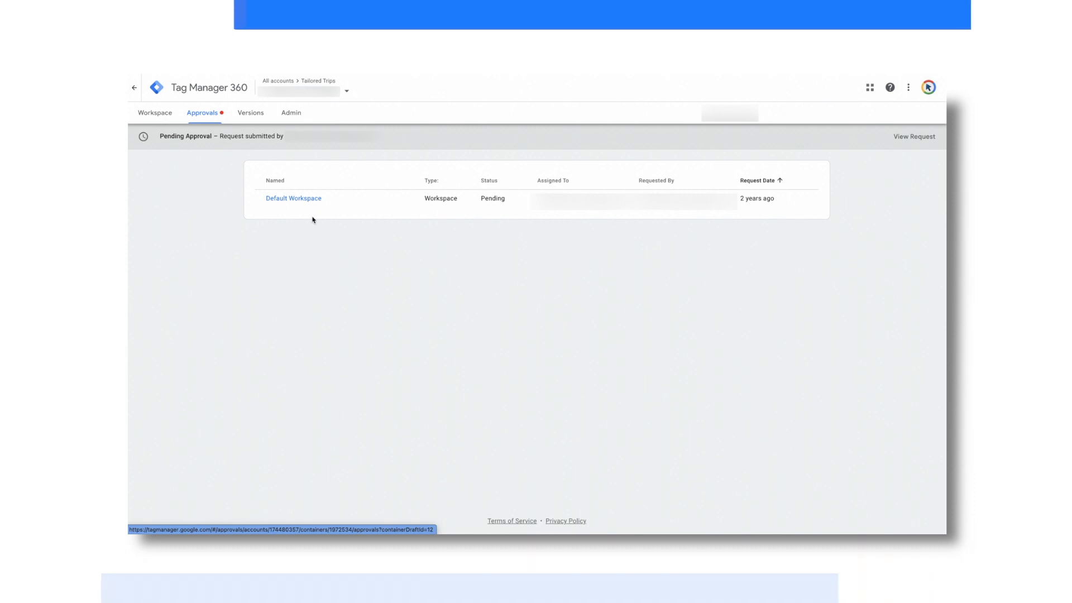
mouse_move(293, 198)
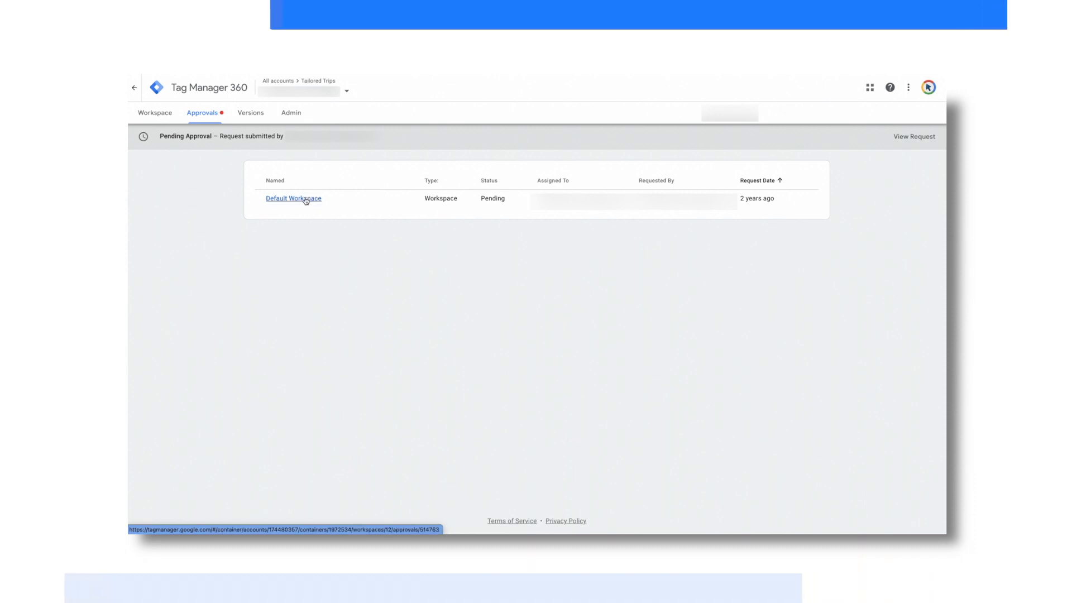
Open the pending Default Workspace approval request
click(293, 199)
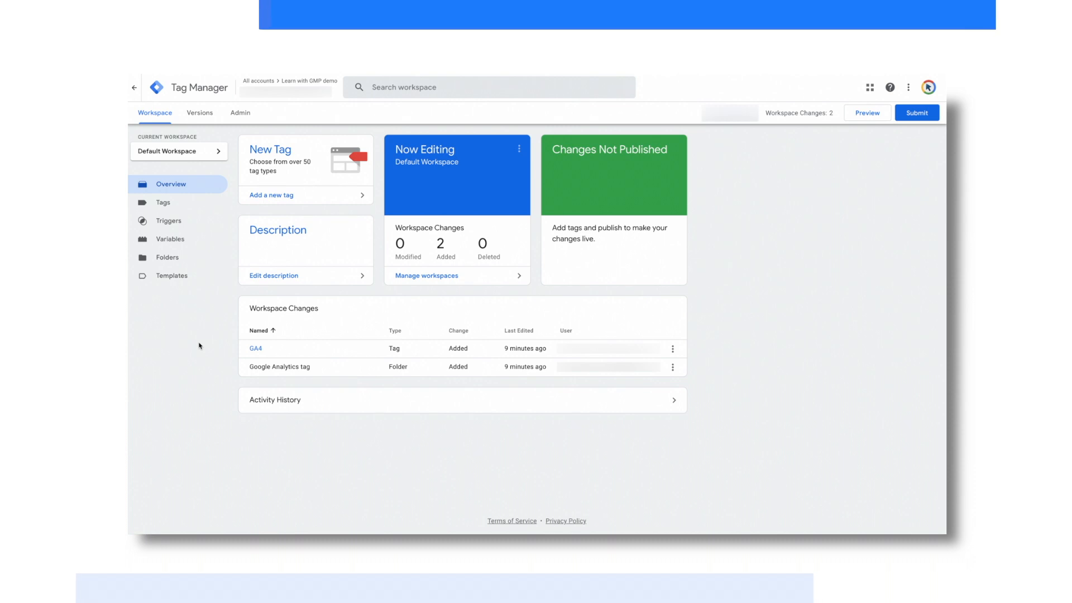
mouse_move(898, 137)
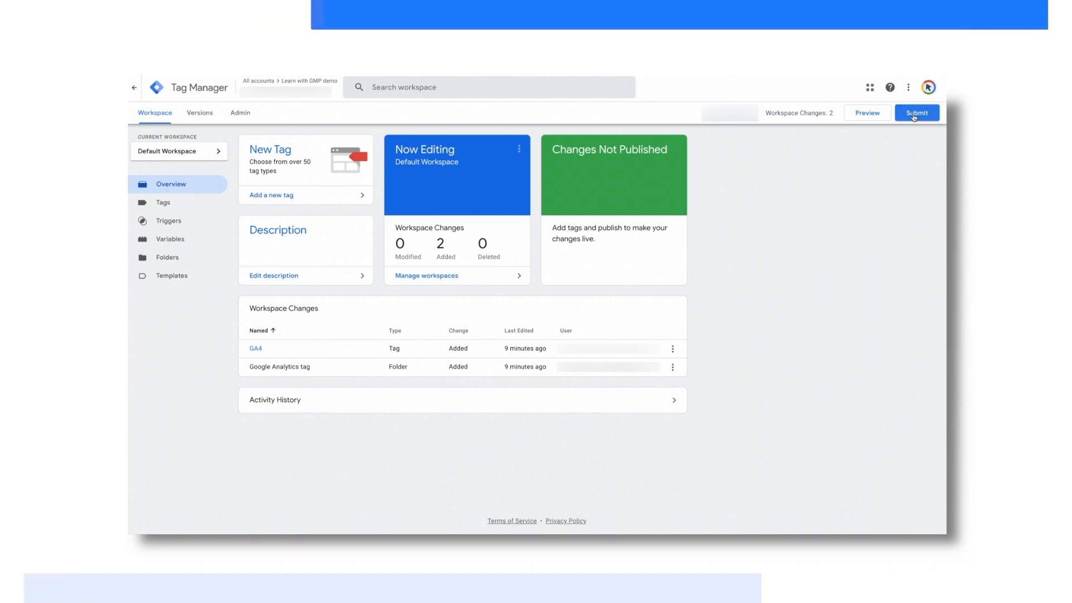
Open the Submit Changes form to publish the GA4 tag and folder
click(916, 113)
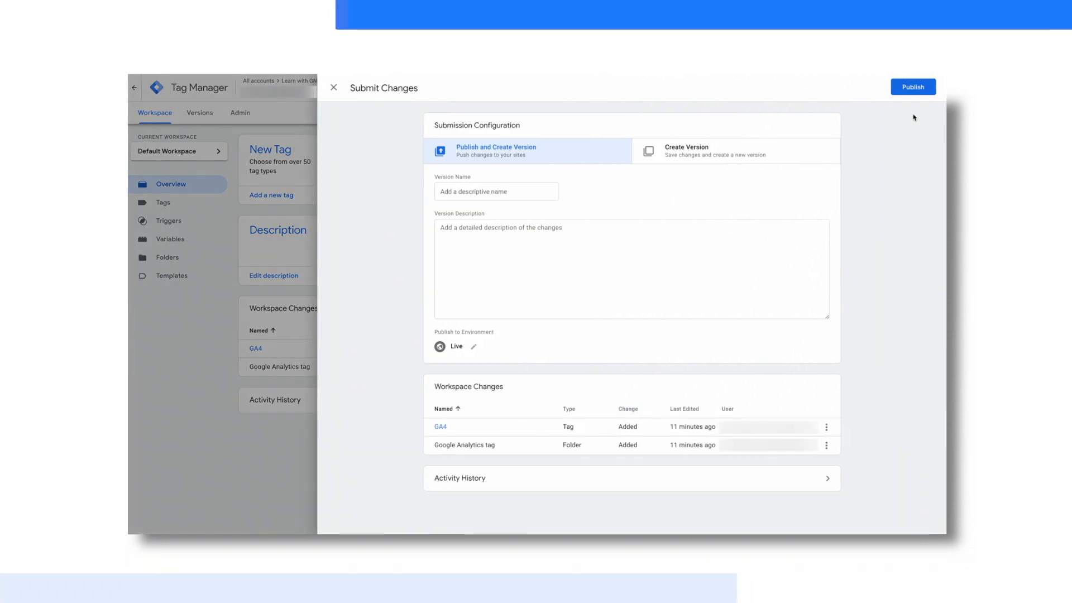